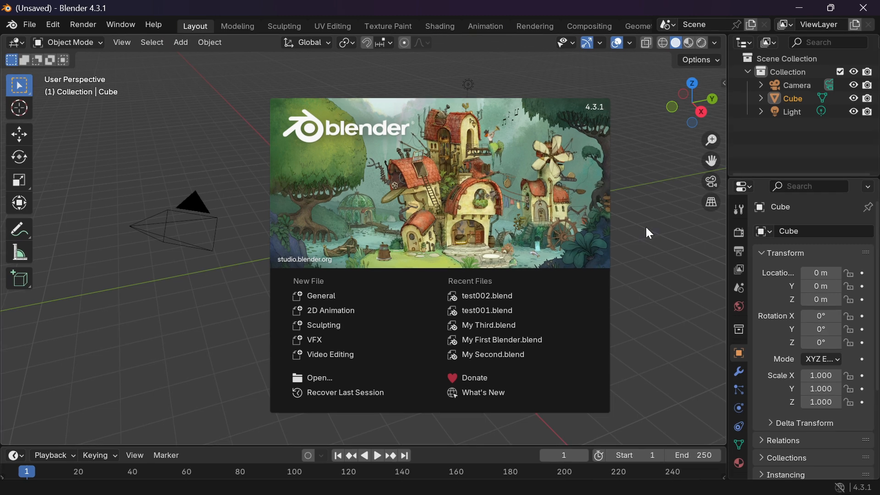
mouse_move(650, 264)
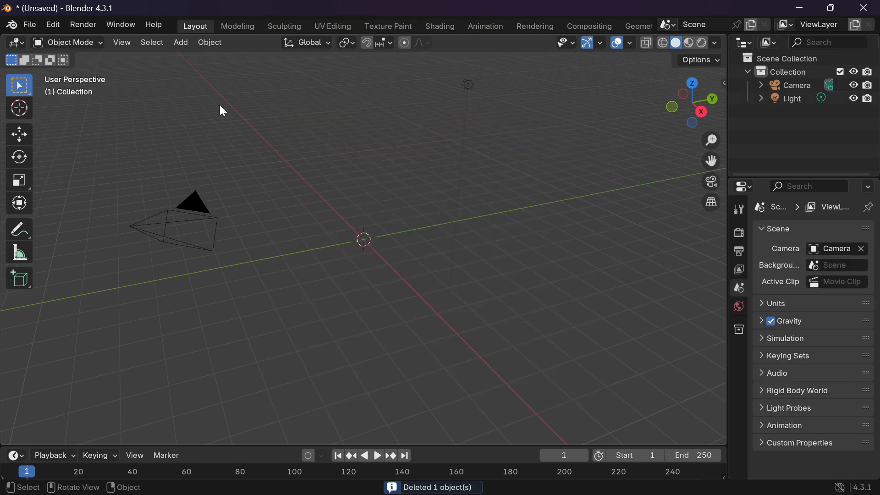
Step: Add a Monkey (Suzanne) mesh from the Add > Mesh menu
click(180, 42)
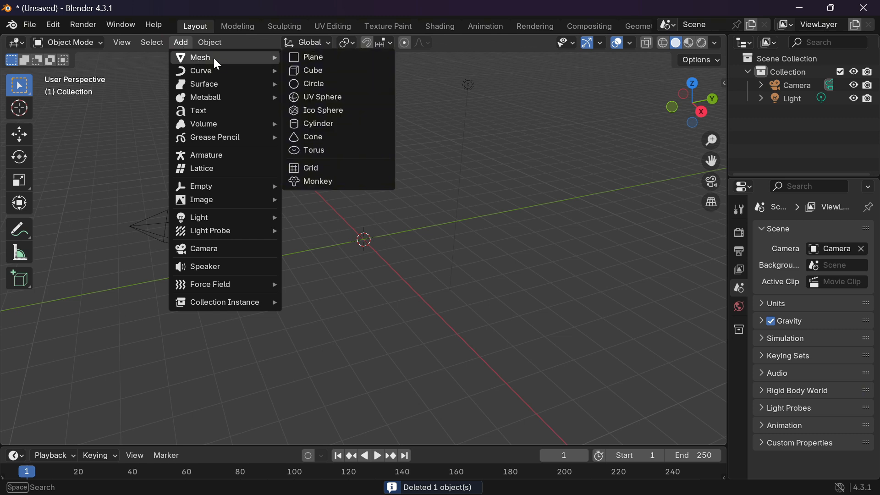
mouse_move(310, 168)
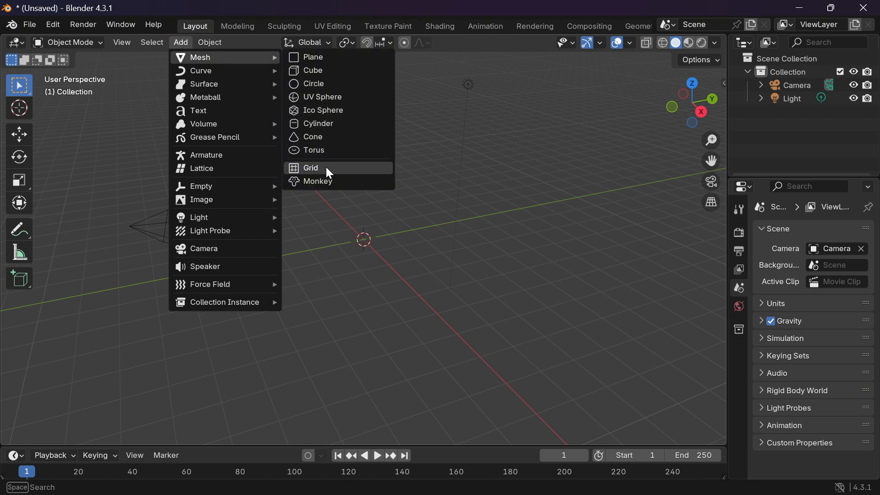
click(320, 180)
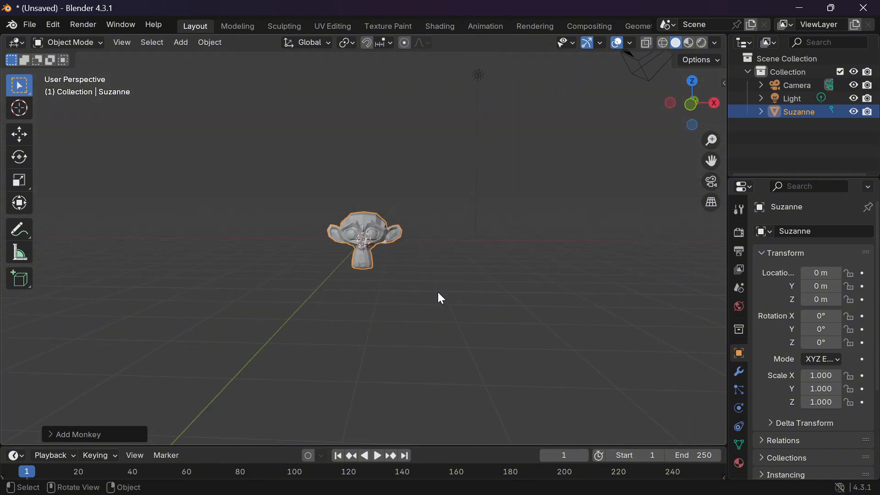
mouse_move(30, 25)
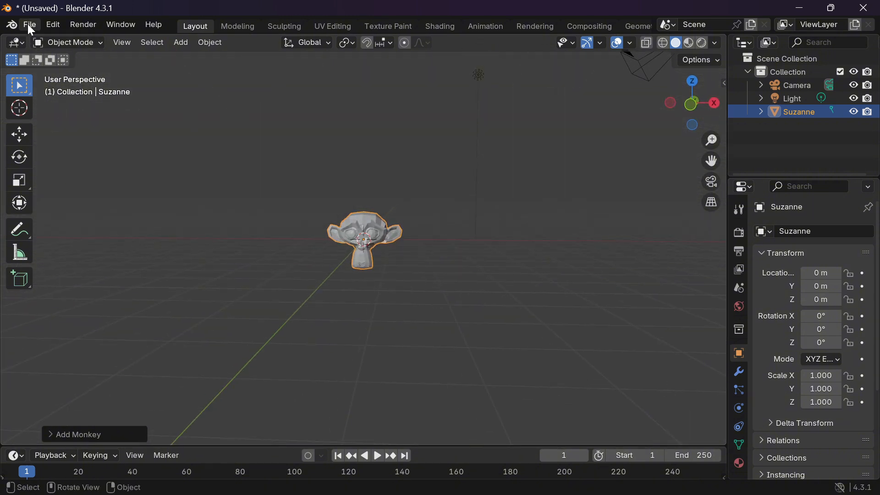
mouse_move(51, 225)
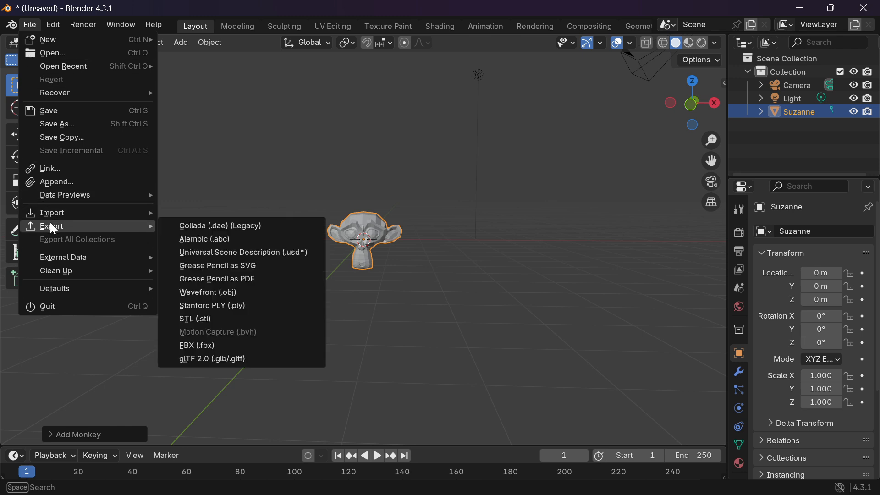
mouse_move(210, 345)
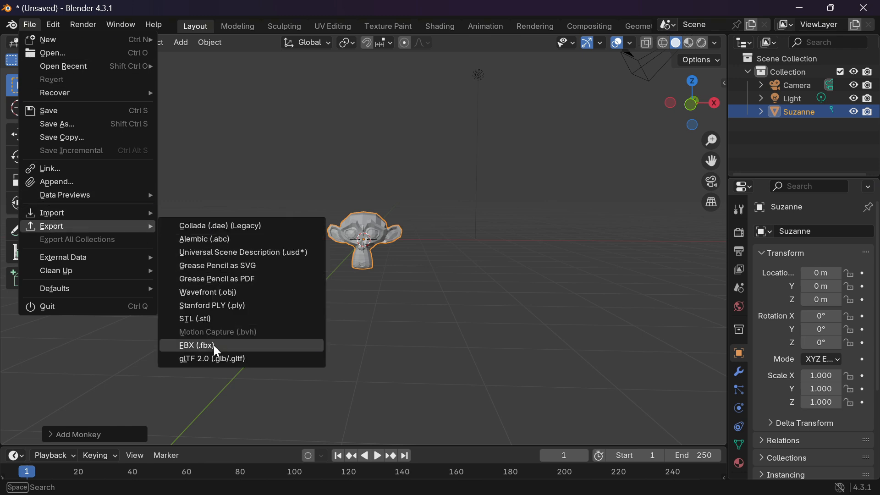
Step: Export the scene to FBX as 'monkey' in the Downloads folder
click(196, 345)
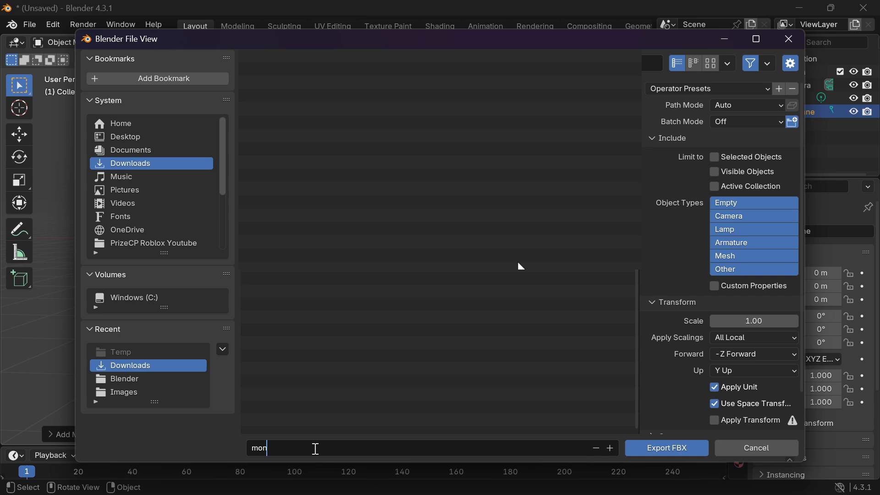
text(key)
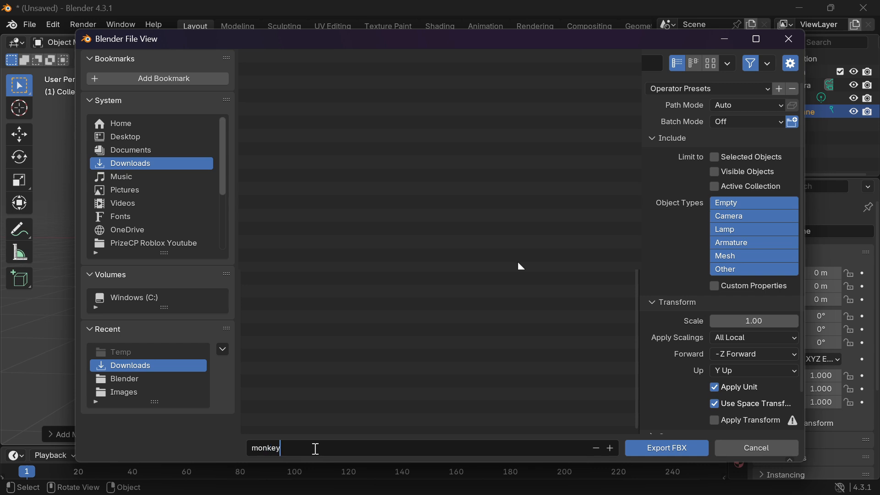
mouse_move(530, 464)
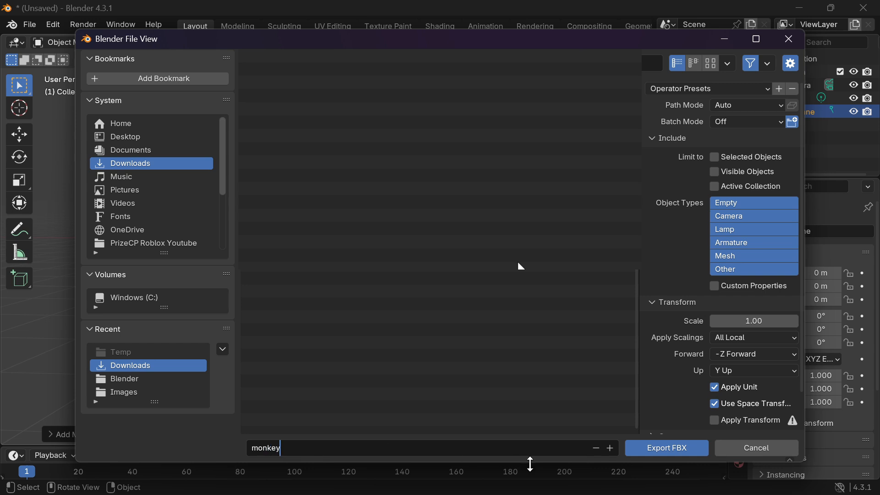
click(667, 448)
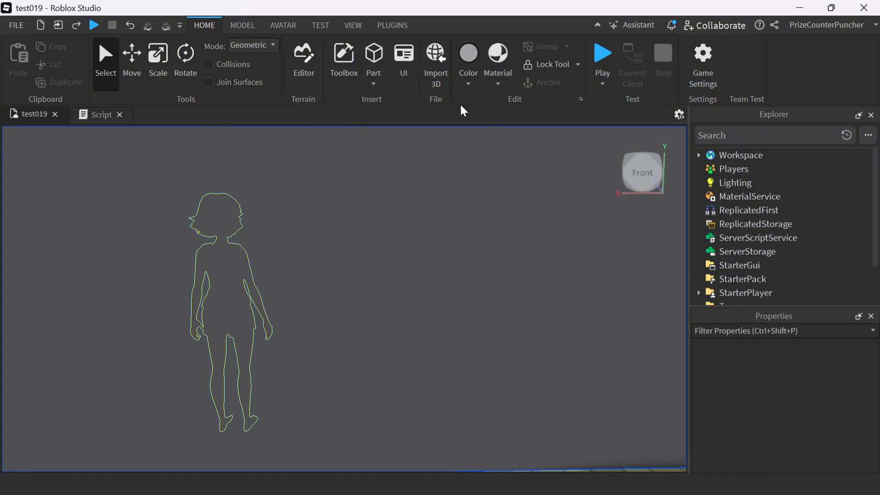
mouse_move(435, 59)
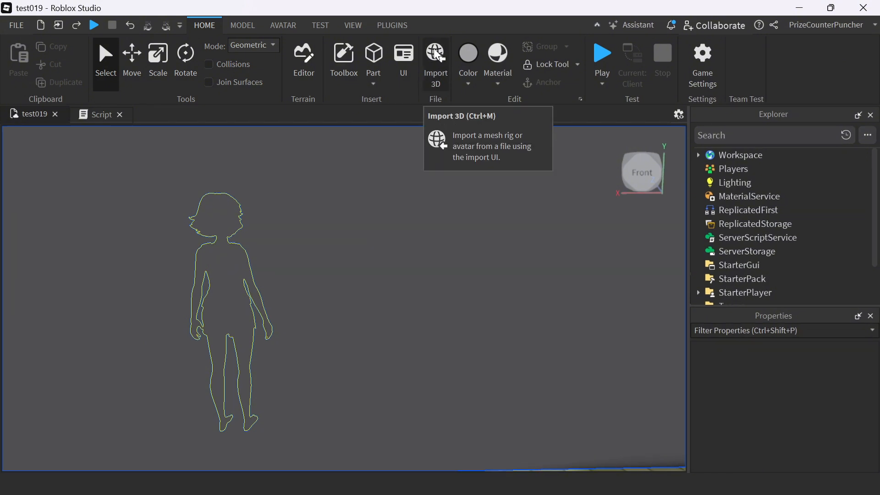
Step: Import monkey.fbx with Import 3D and expand Workspace to show the model
click(435, 56)
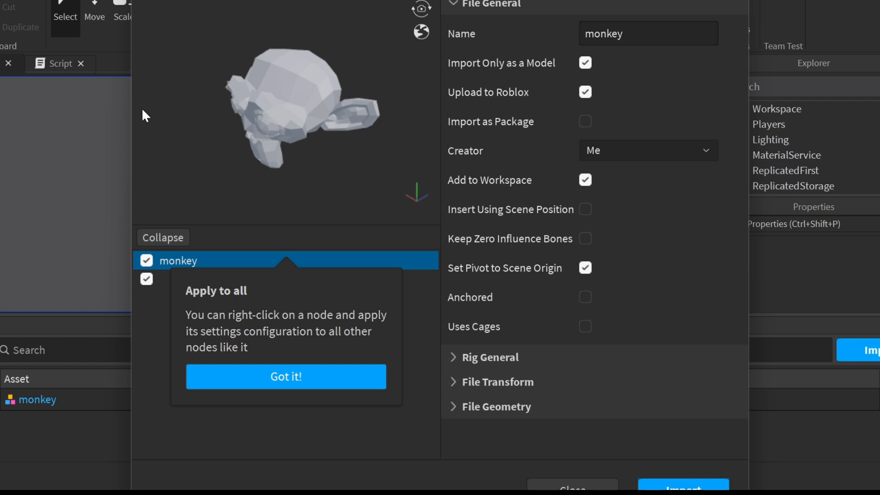
mouse_move(171, 340)
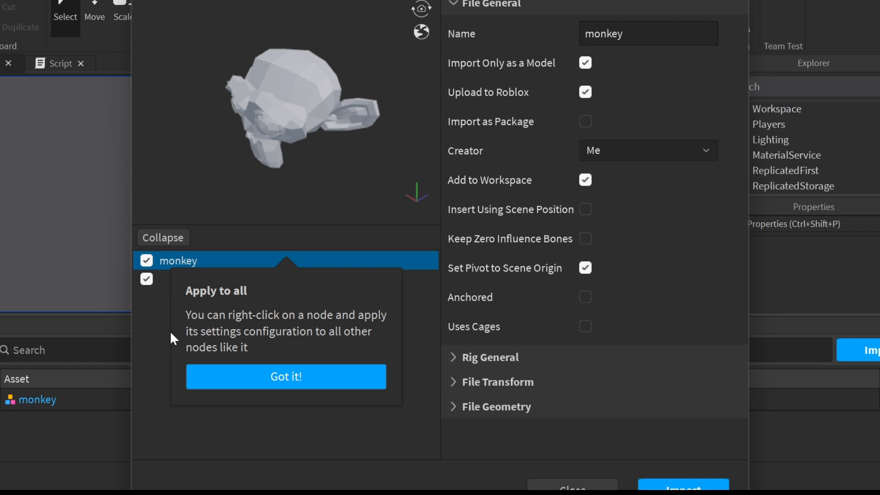
click(285, 376)
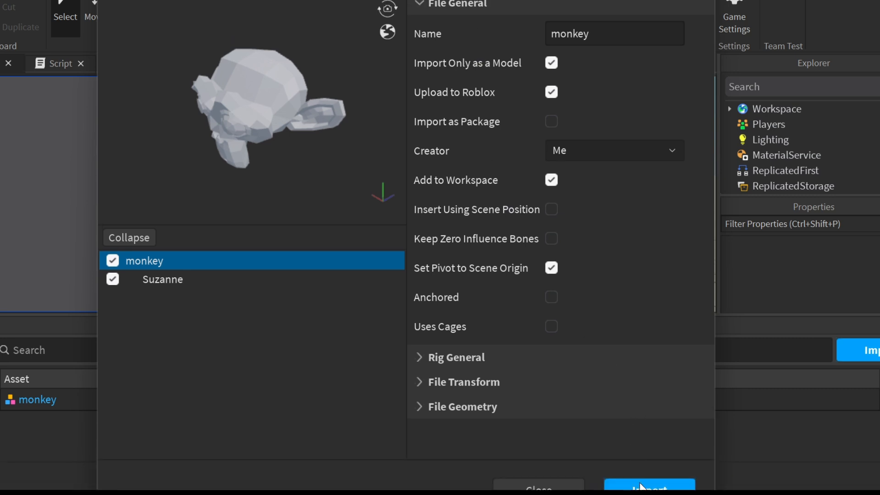
click(650, 484)
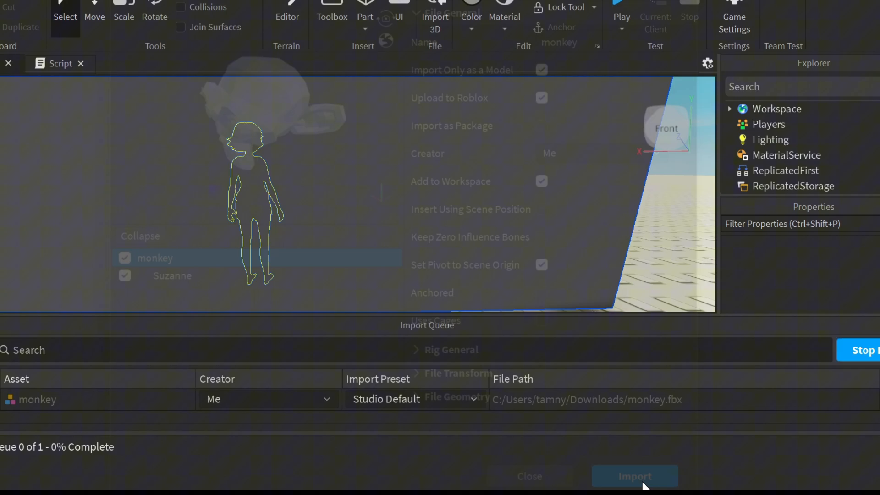
click(635, 476)
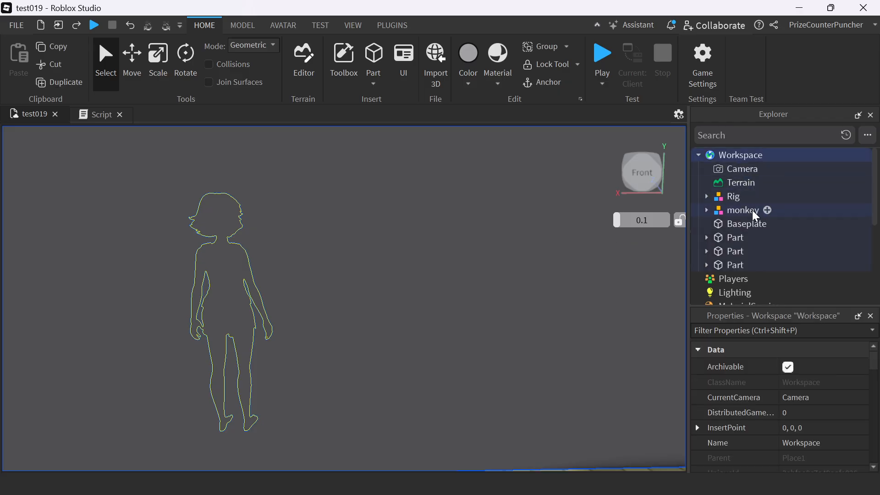
Step: Set the Suzanne mesh BrickColor to Really blue, then start Play
click(742, 210)
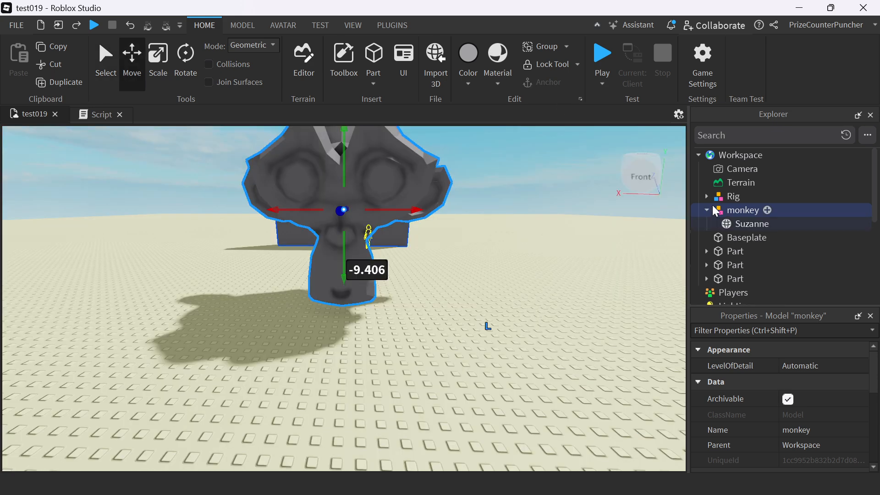
click(752, 223)
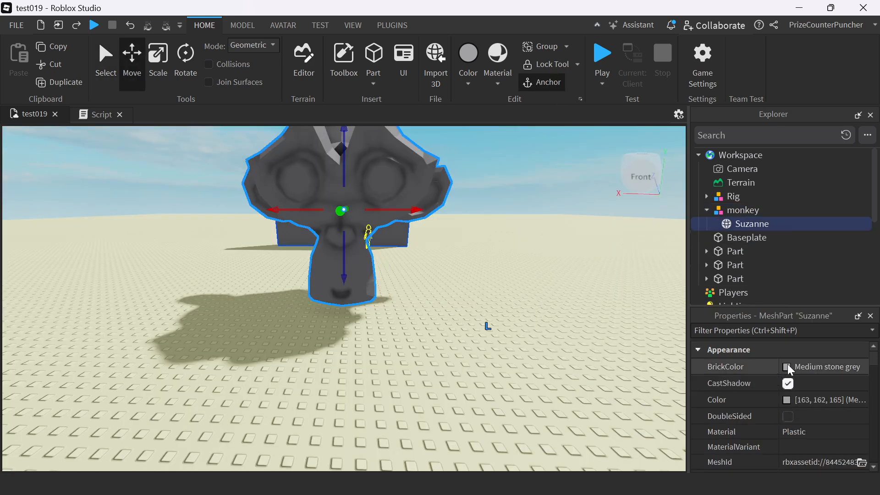
click(788, 367)
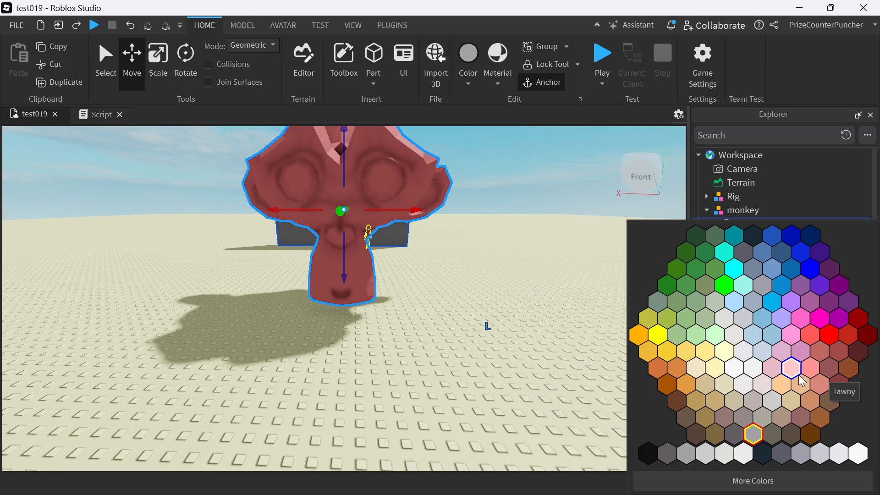
click(810, 270)
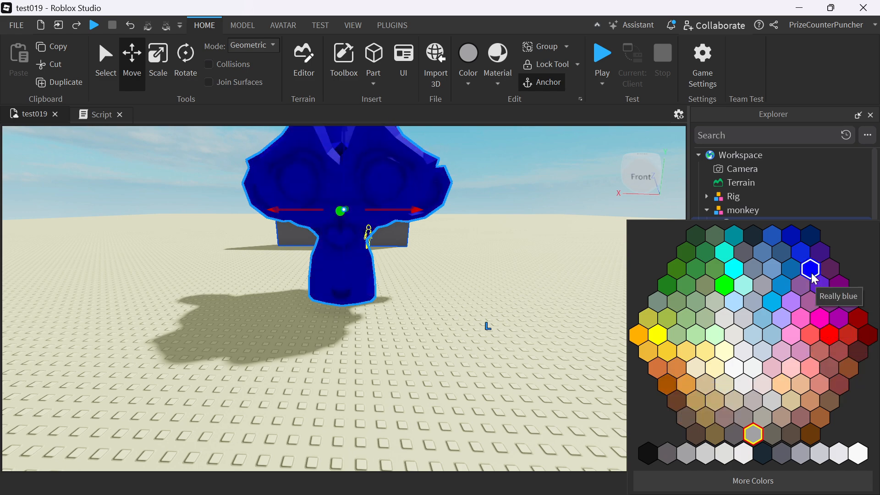
click(602, 56)
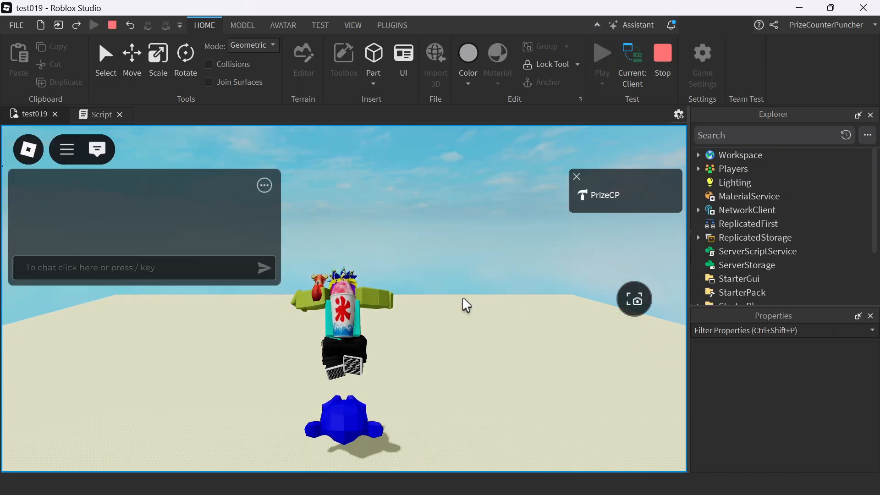